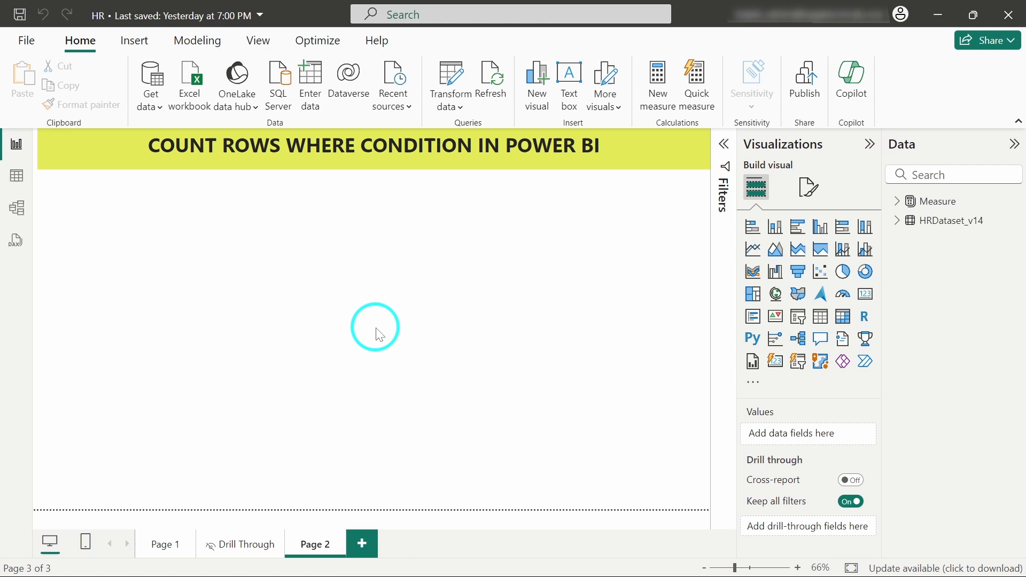
mouse_move(404, 326)
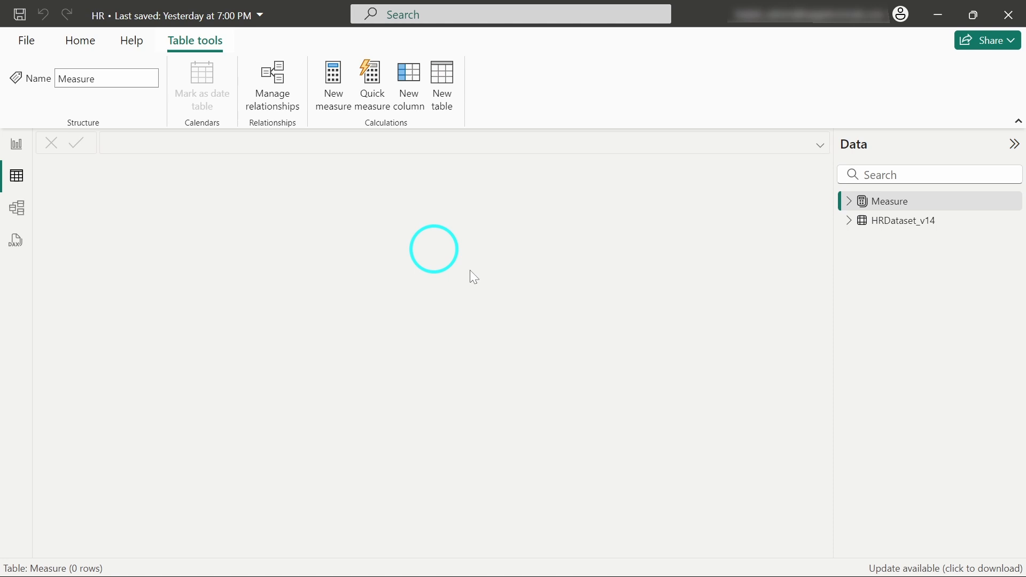
Show the HRDataset_v14 employee rows in Table view, scrolled to the EmploymentStatus column.
click(905, 220)
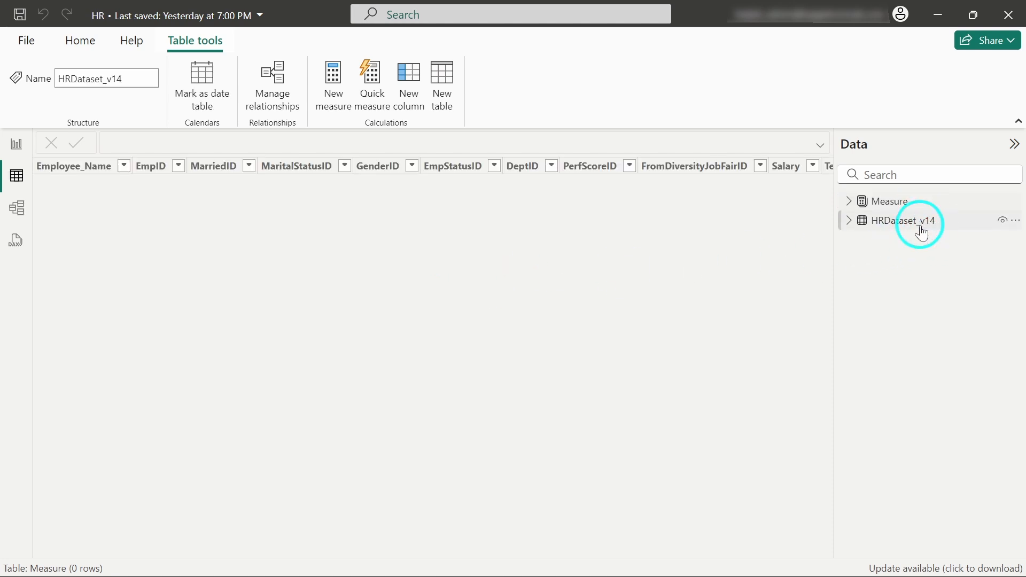
click(905, 220)
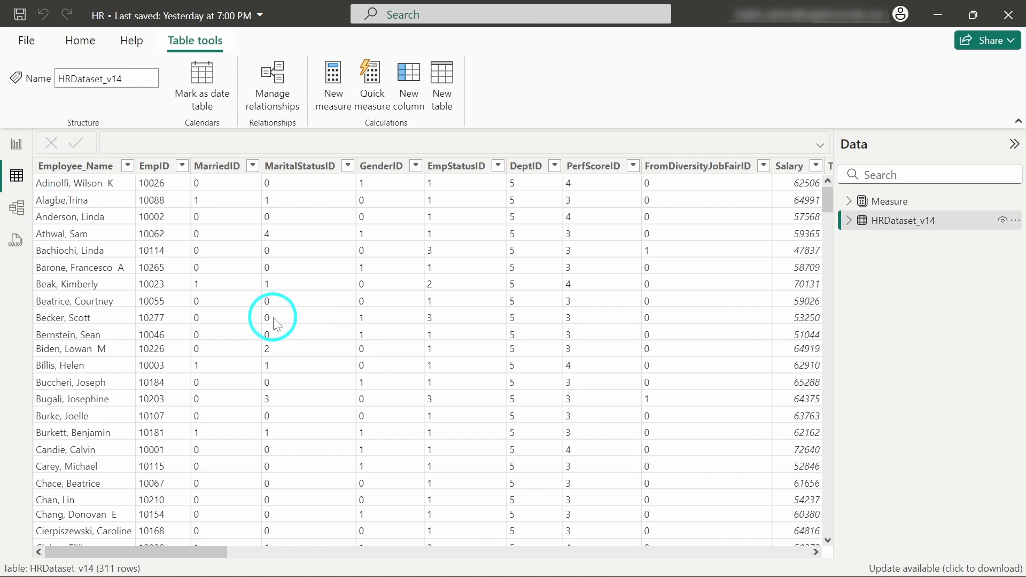
scroll(right, 3)
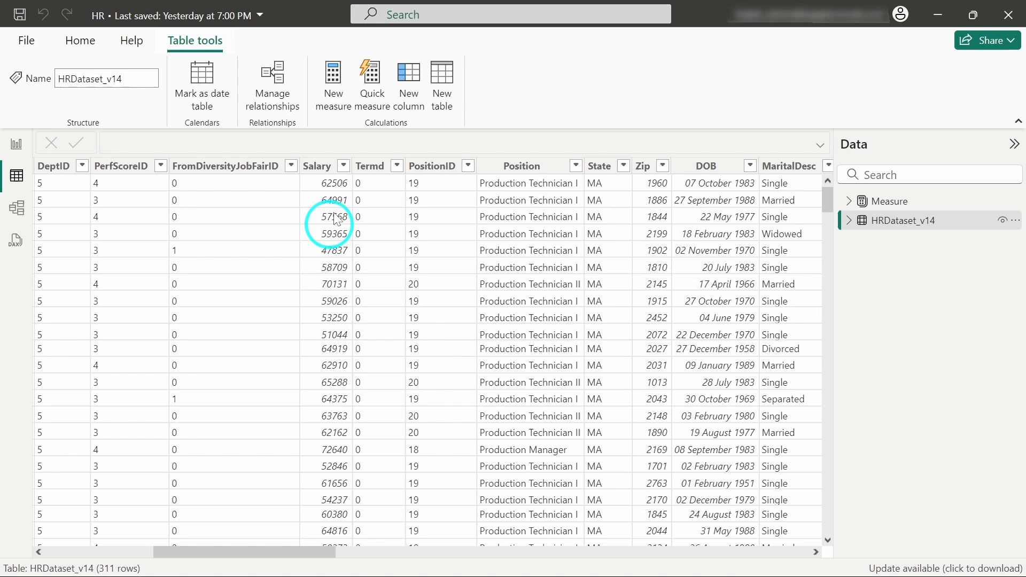
scroll(right, 3)
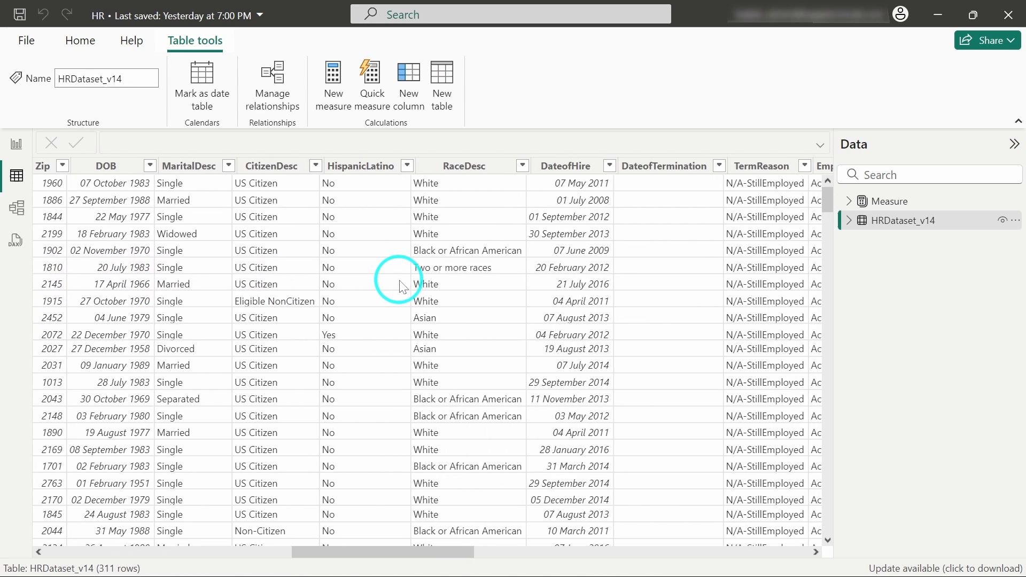
scroll(right, 3)
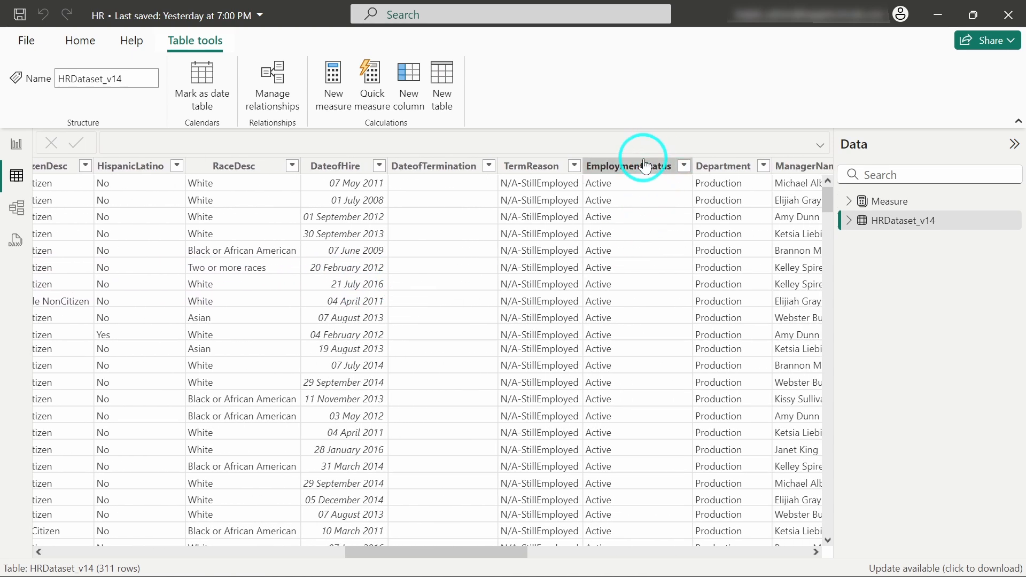
Review EmploymentStatus values — Active, Terminated for Cause, Voluntarily Terminated — leaving all included.
click(628, 166)
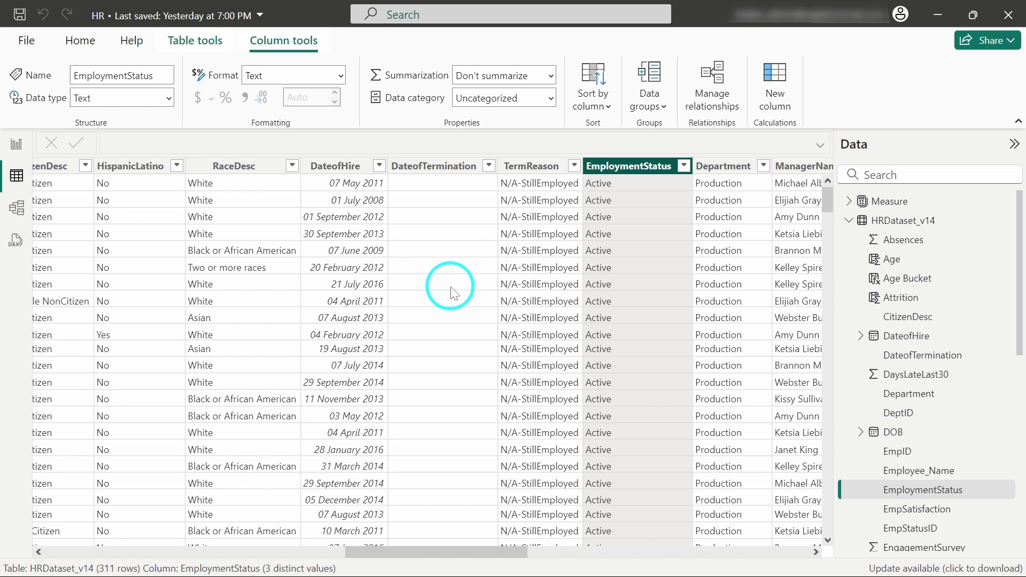
mouse_move(664, 194)
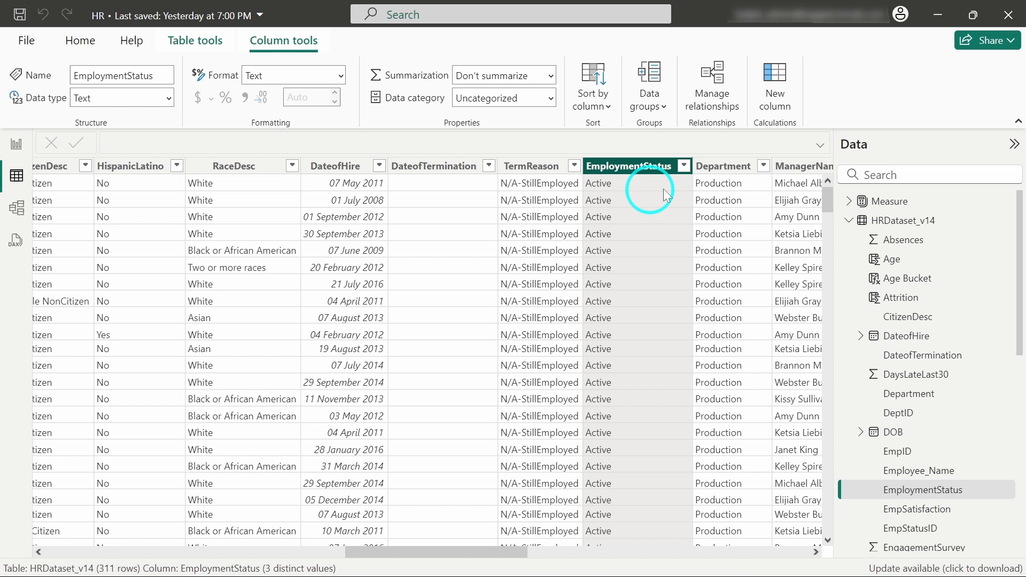
click(684, 166)
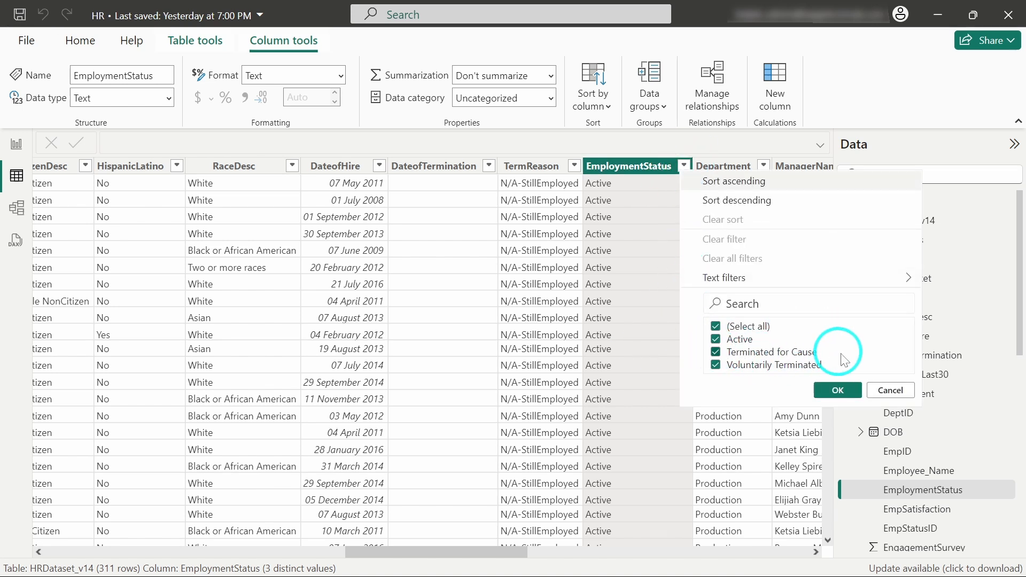
mouse_move(832, 386)
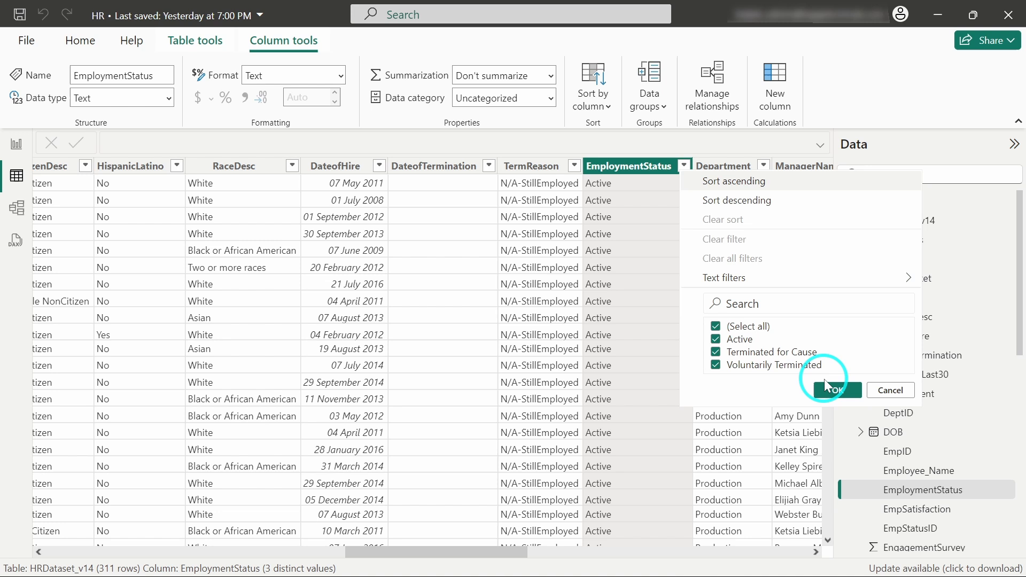
click(833, 390)
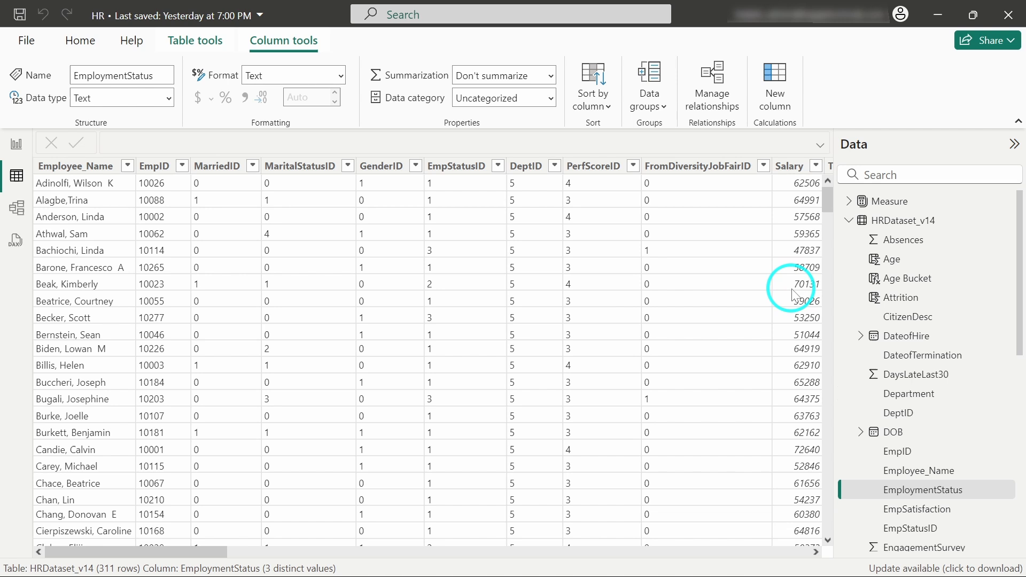
mouse_move(923, 220)
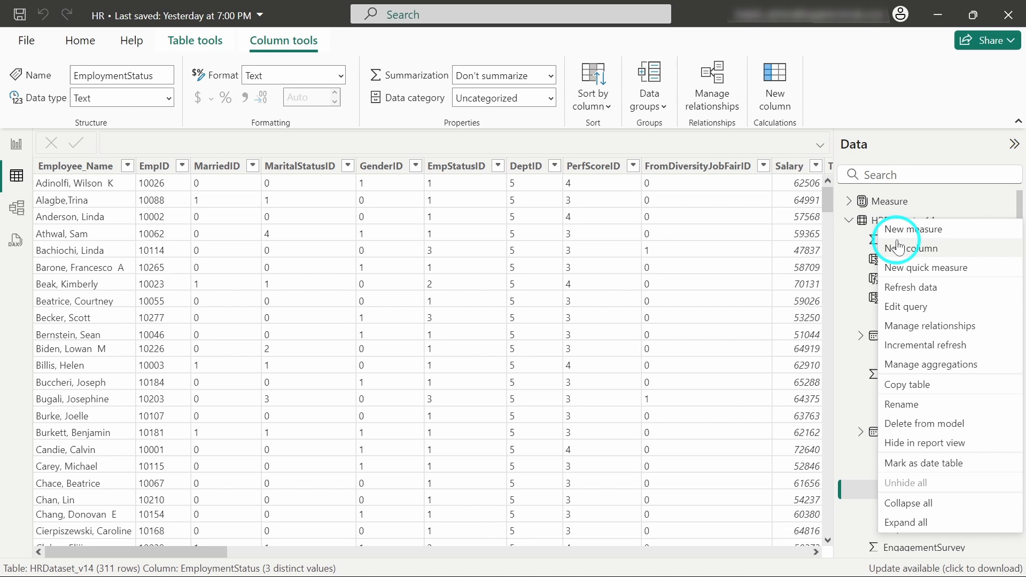
Start a new measure on HRDataset_v14 named 'Active Emp Count'.
click(916, 221)
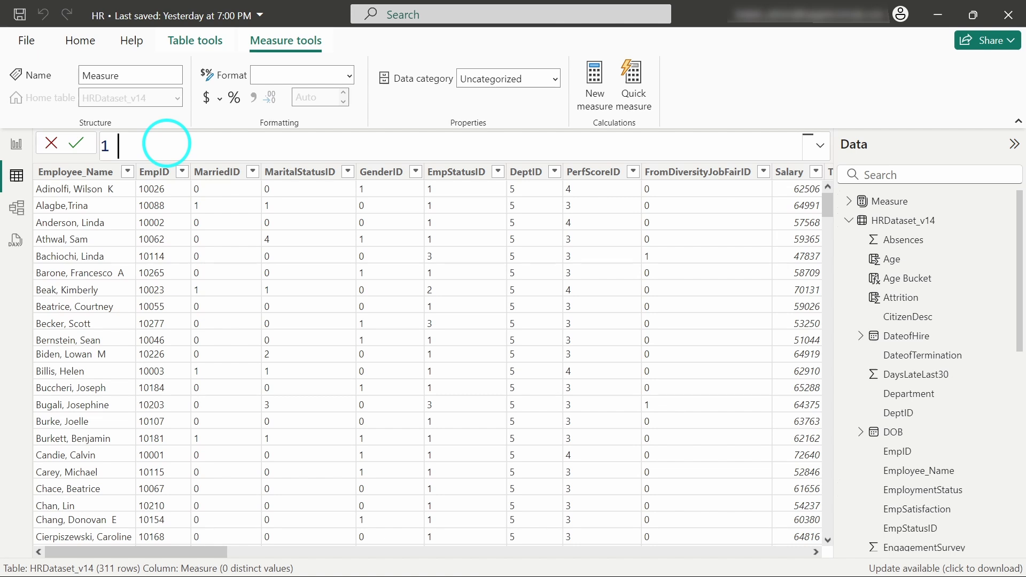
text(Act)
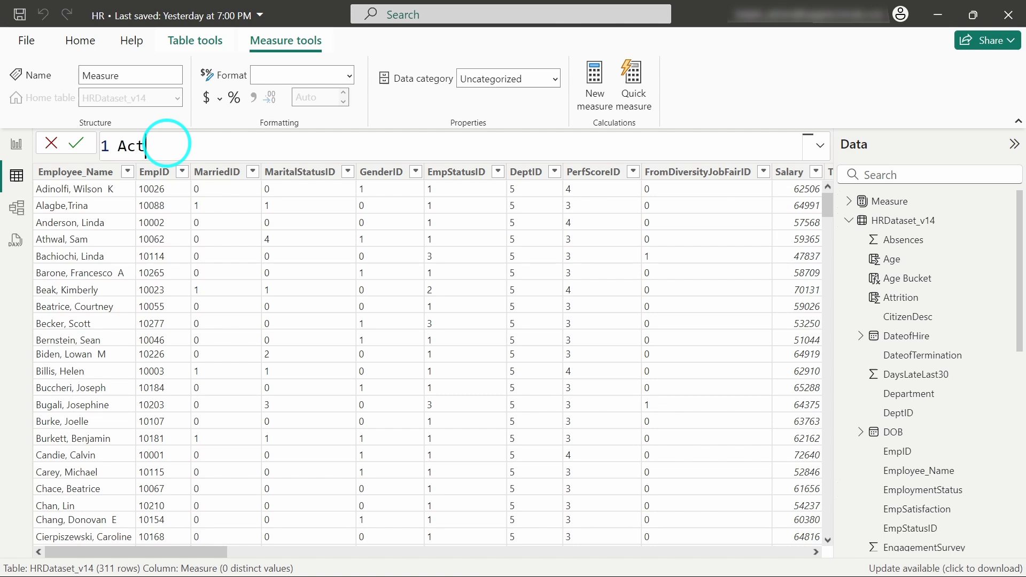
text(ive Em)
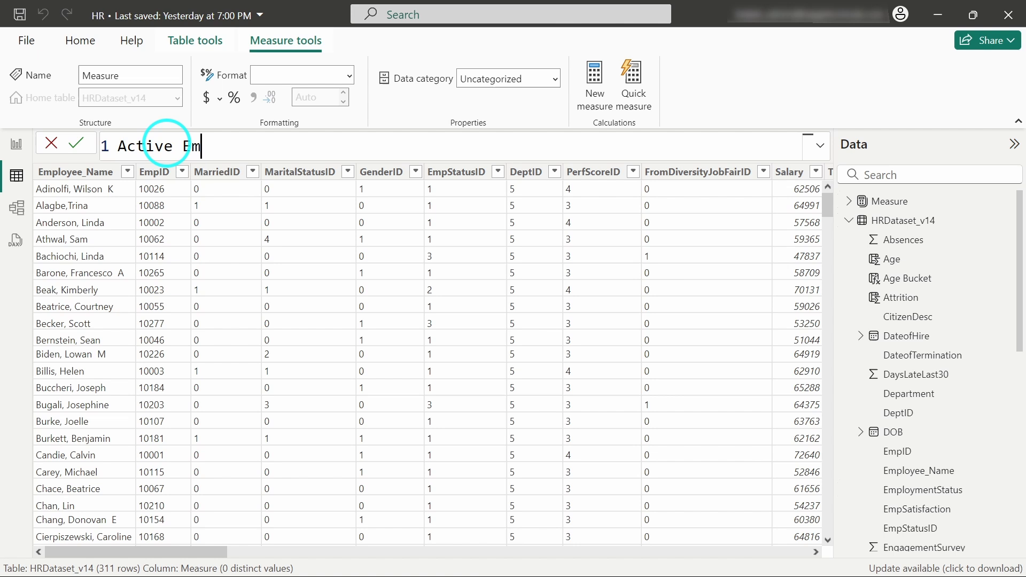
text(COunt)
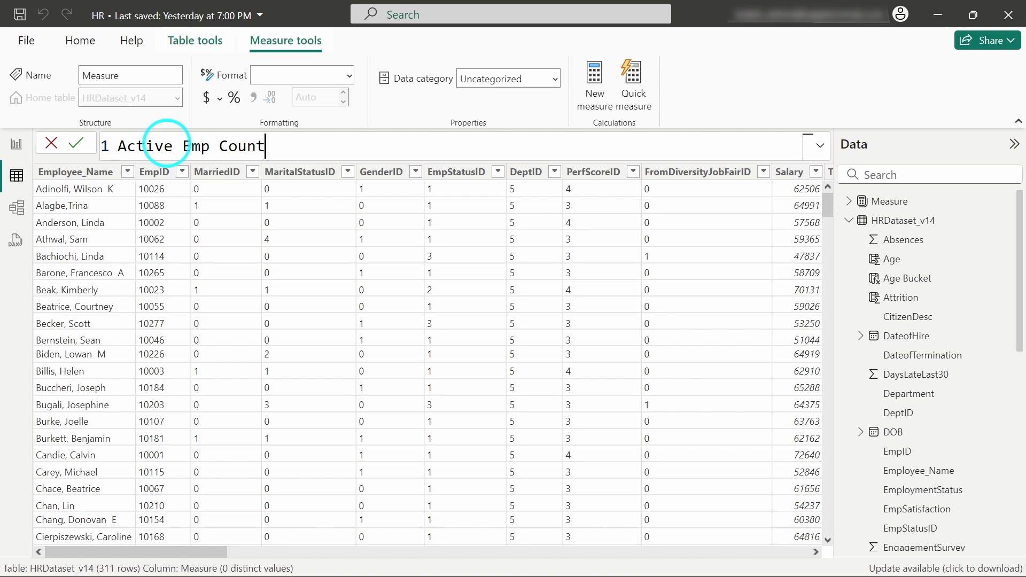
Define var a = CALCULATE(COUNT(HRDataset_v14[EmpID]), ...) in the measure formula.
text(=)
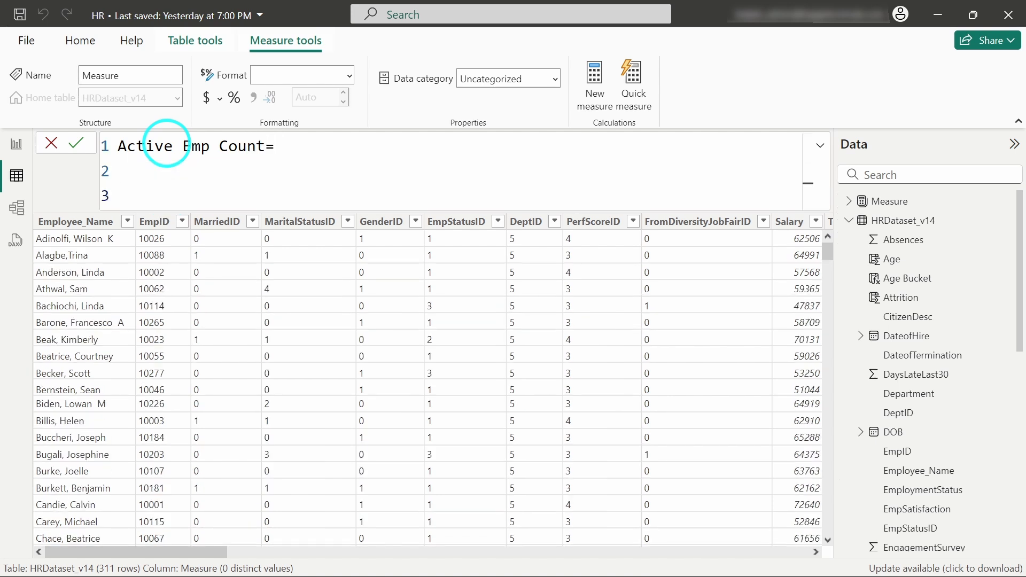
text(var a)
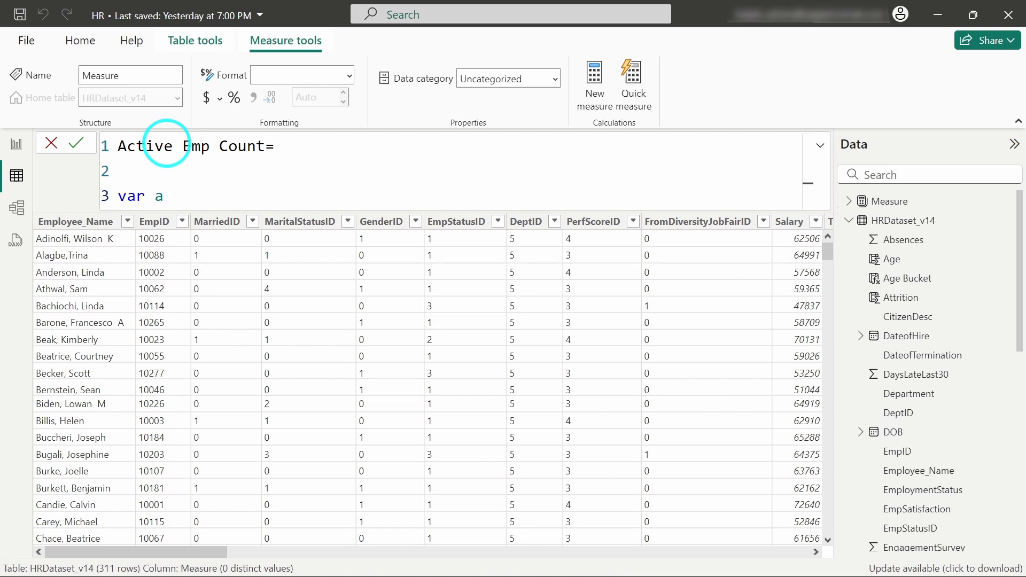
text(=)
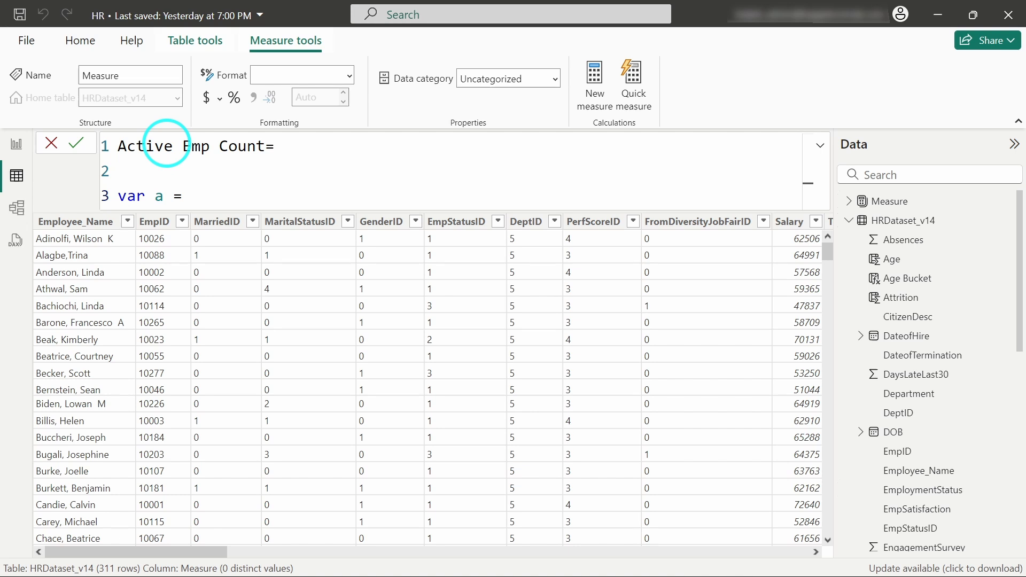
text(CACULATE()
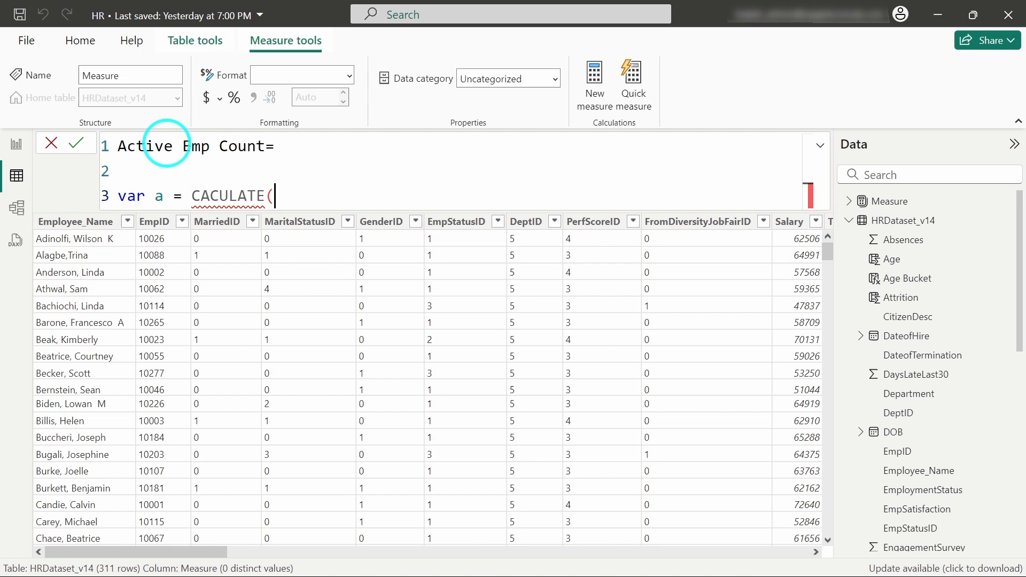
key(Backspace)
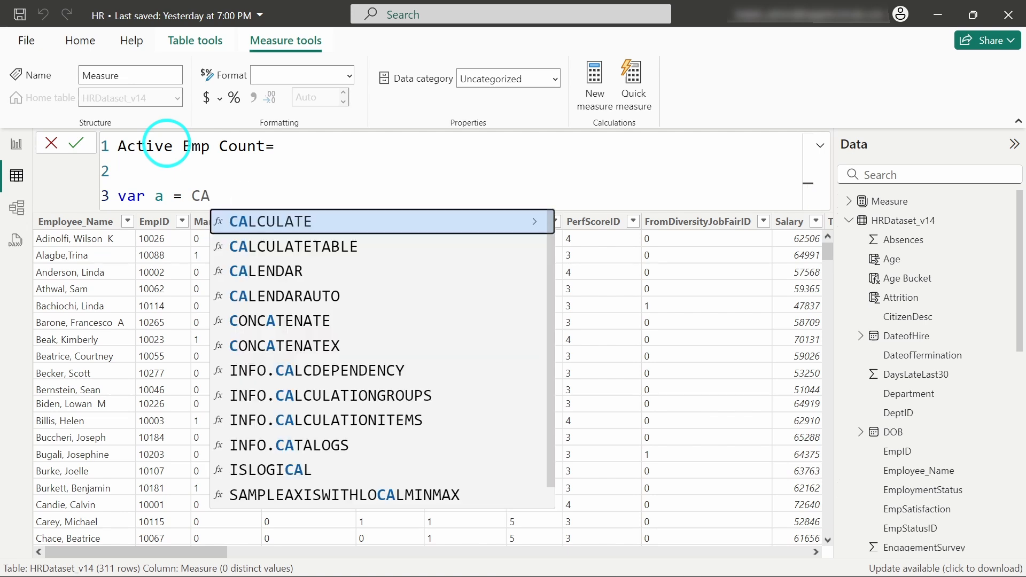
click(270, 221)
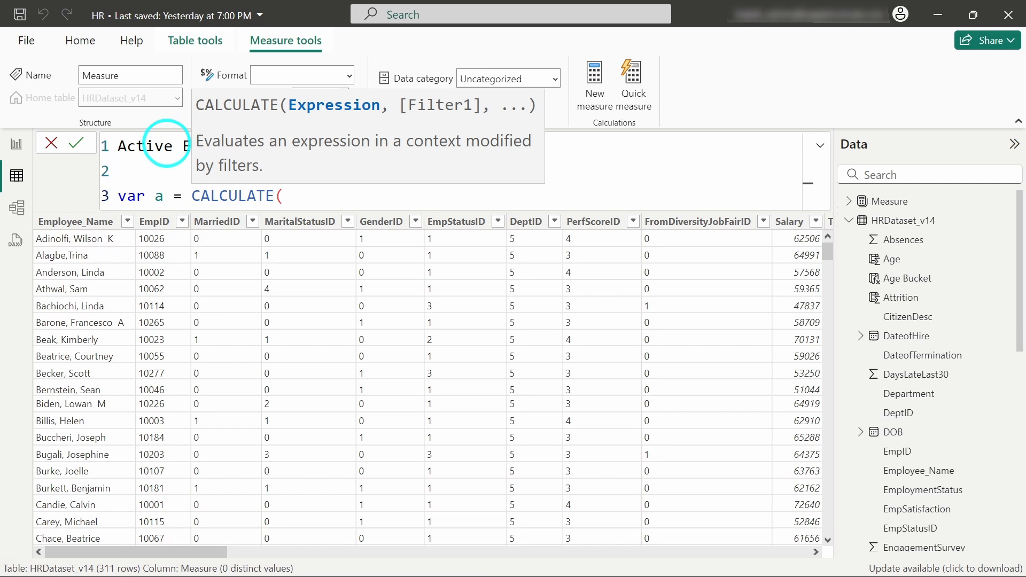
text(COUNT)
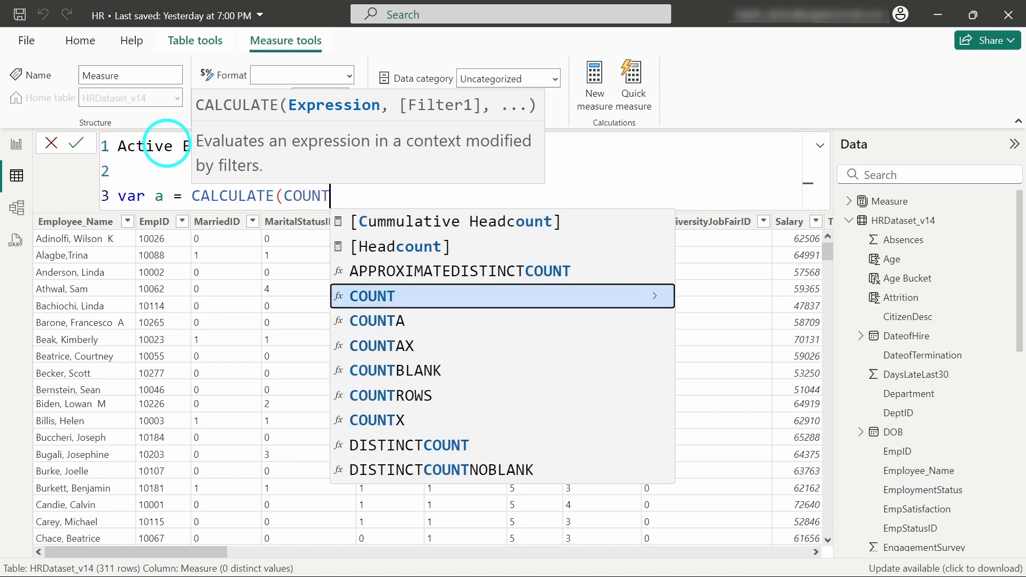
text((emp)
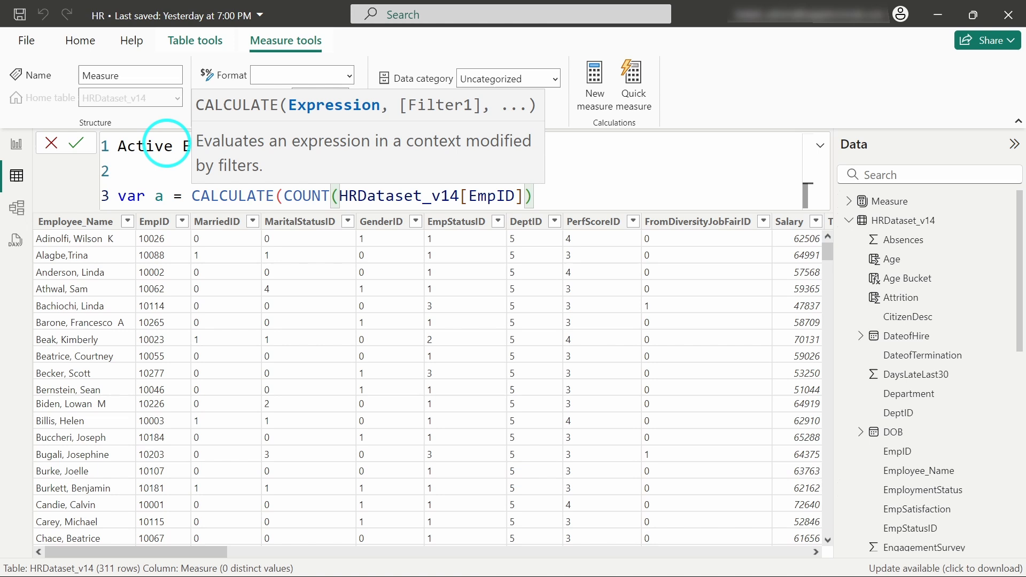
text(,)
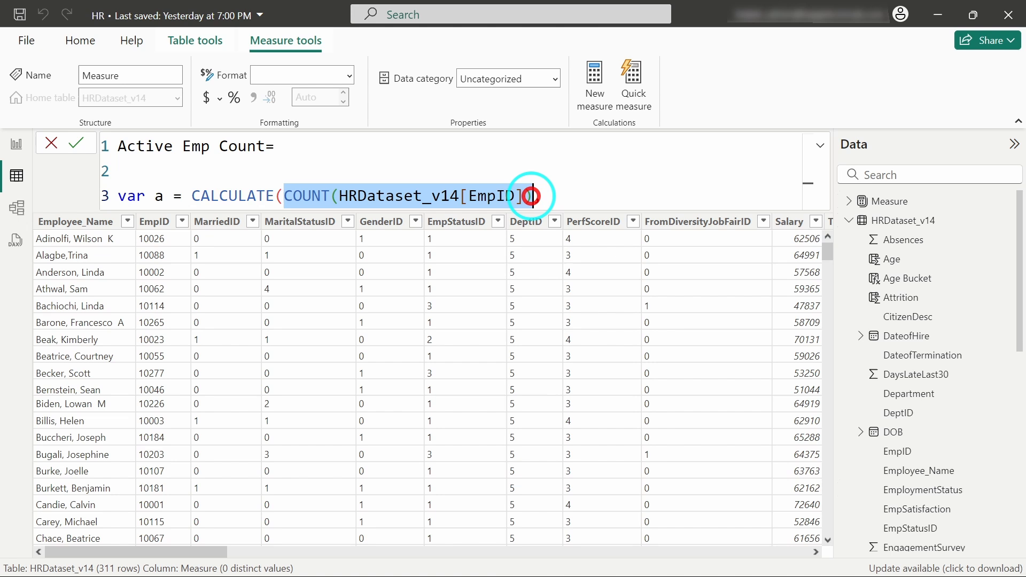
text(,)
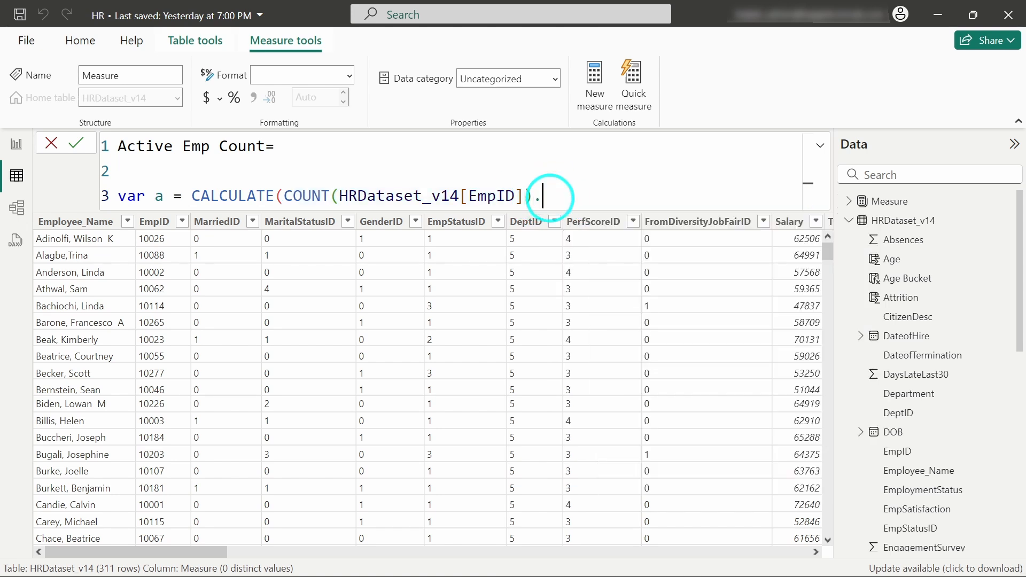
text(,)
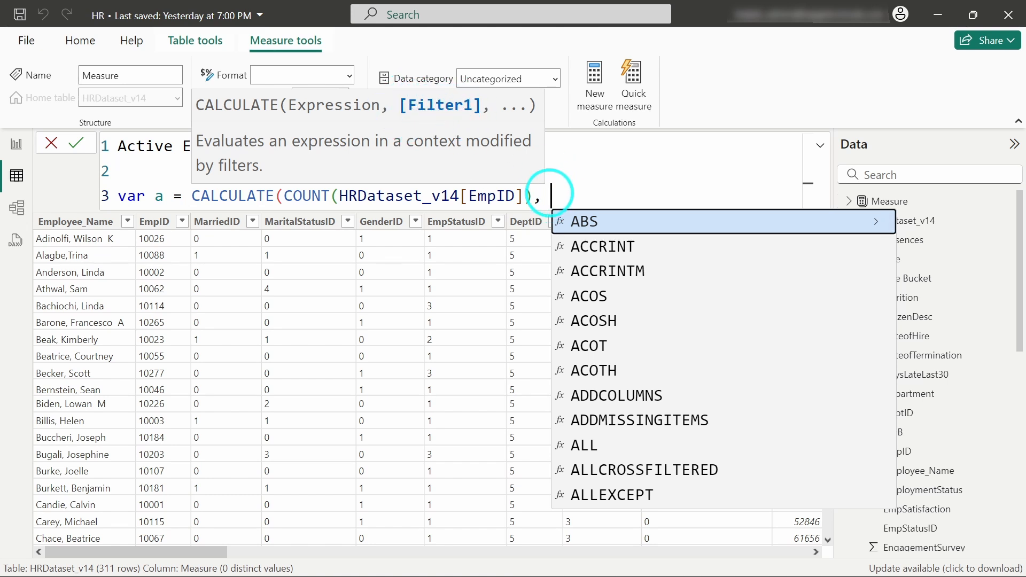
Add FILTER(HRDataset_v14, HRDataset_v14[EmploymentStatus]="Active") as the CALCULATE filter.
text(FILTER()
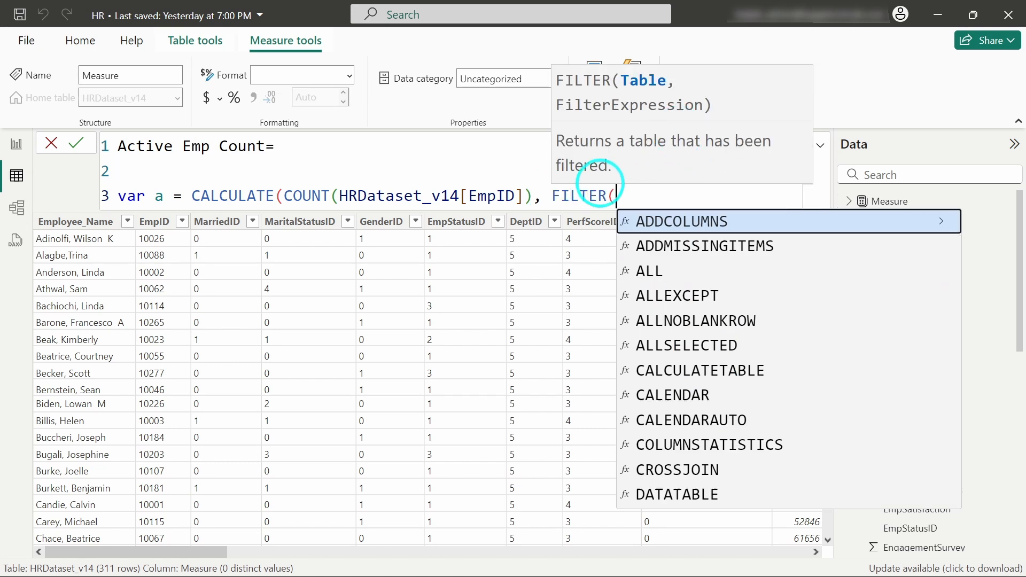
text(HRDataset_v14)
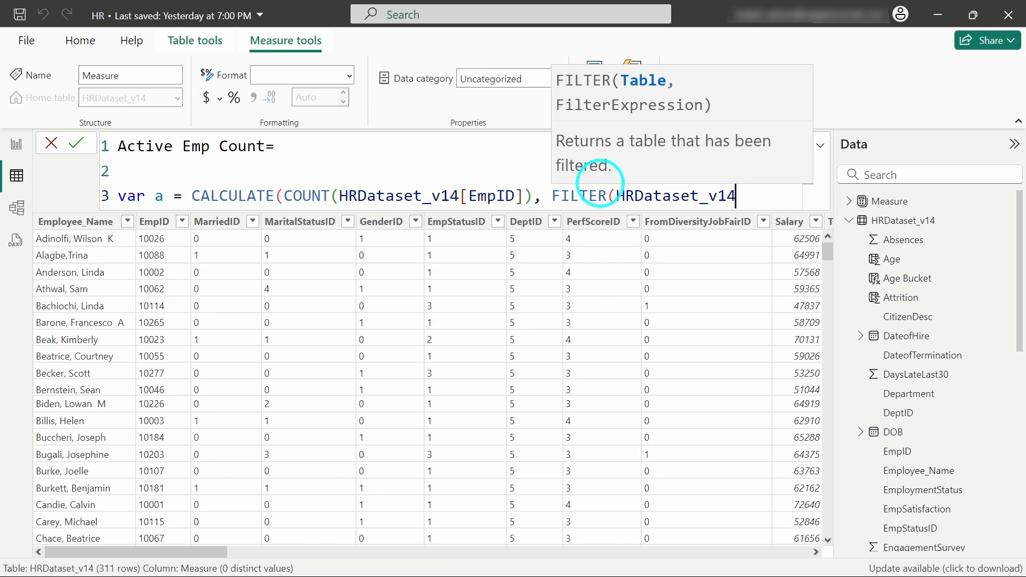
text(,)
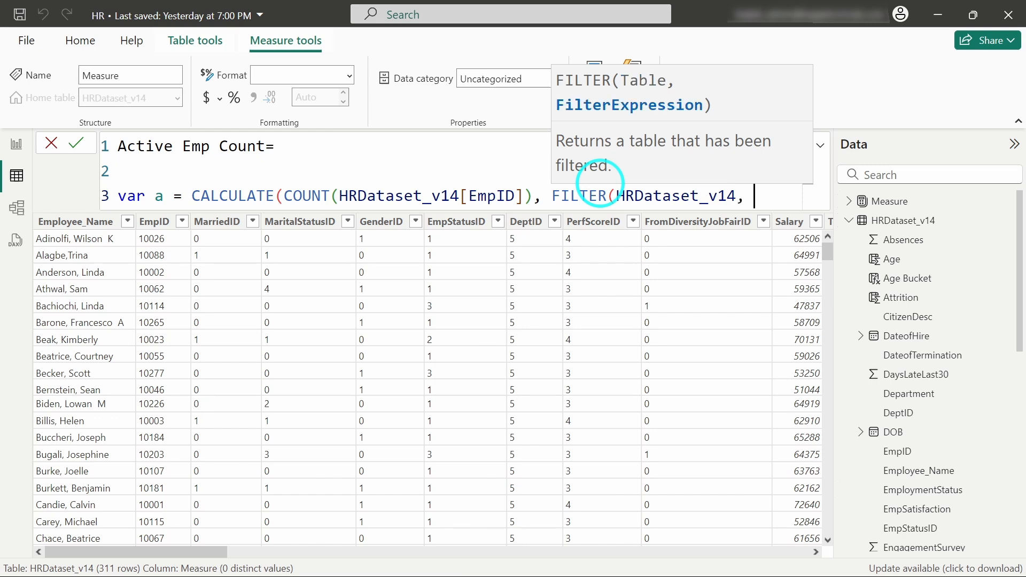
text(EMpl)
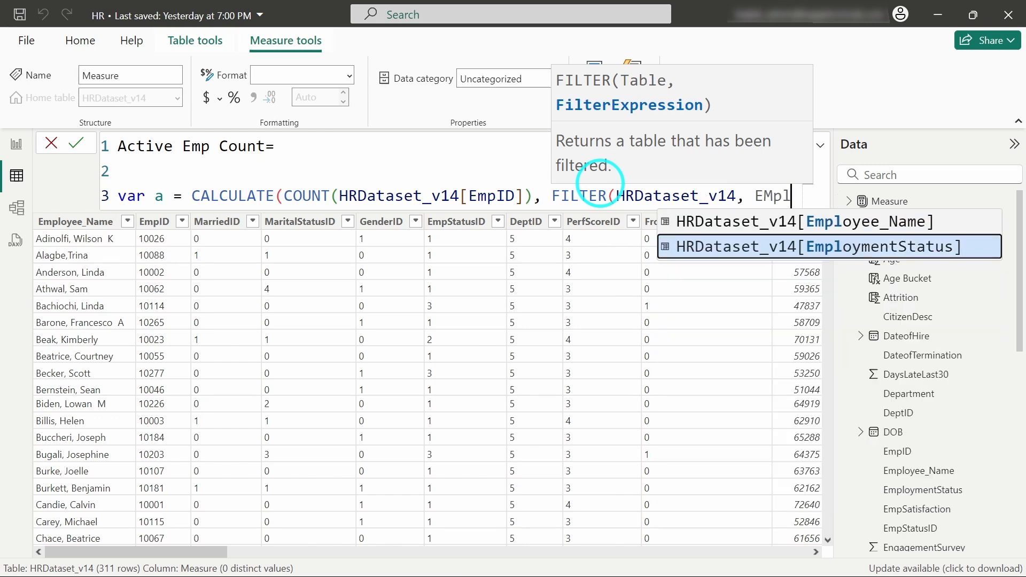
click(829, 246)
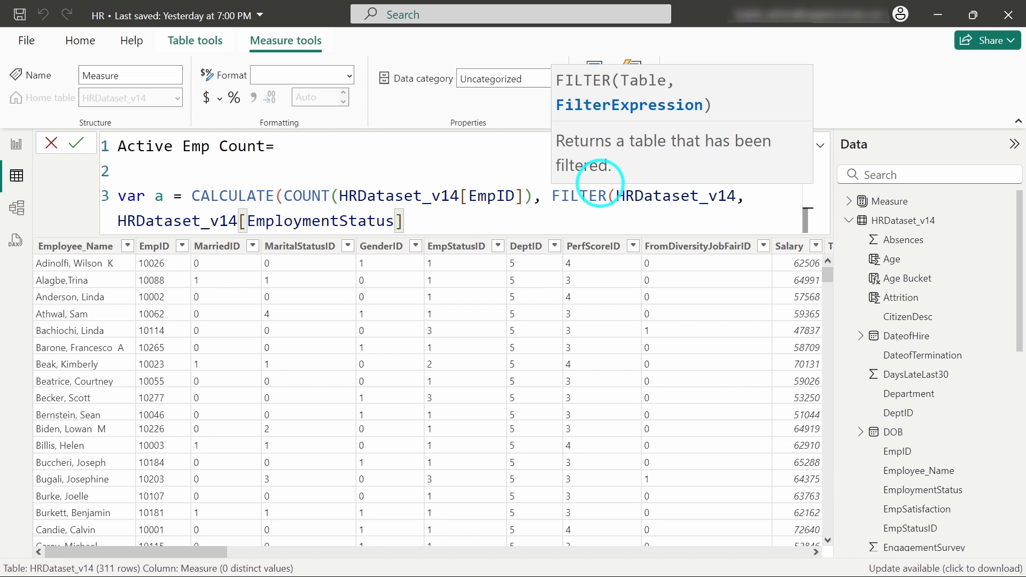
text(="")
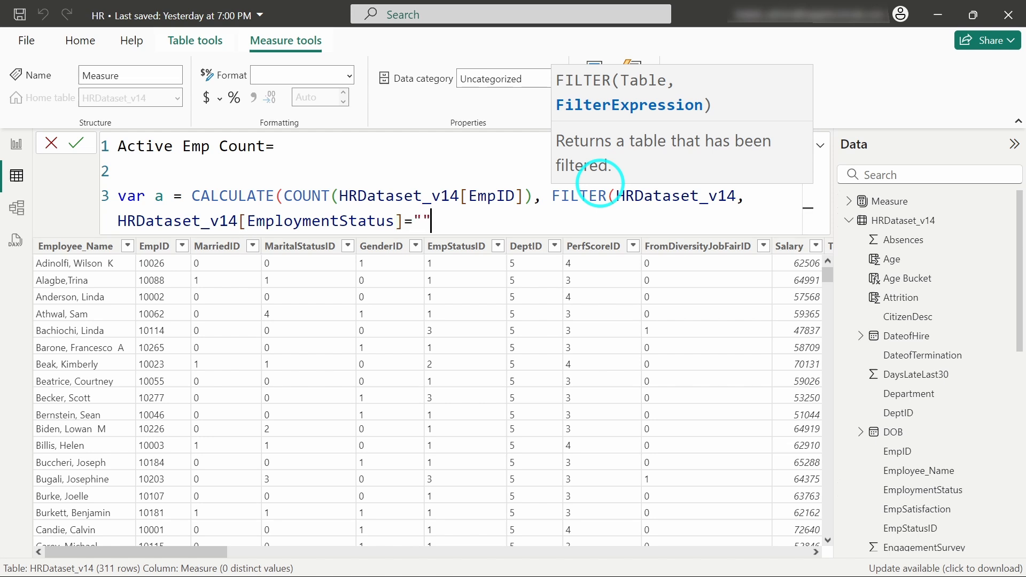
text(Active)
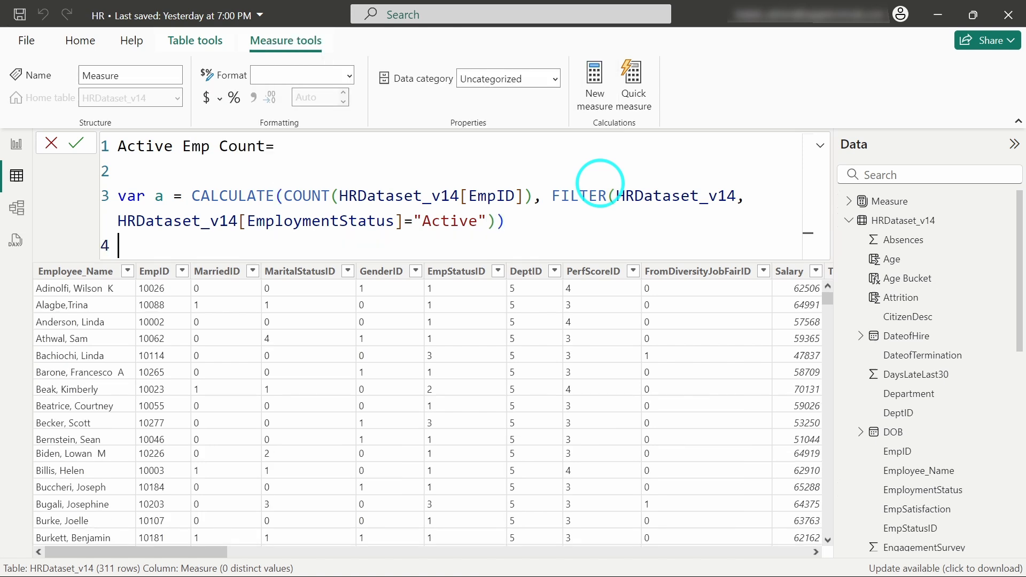
End the Active Emp Count measure with 'return a' and commit it.
text(return)
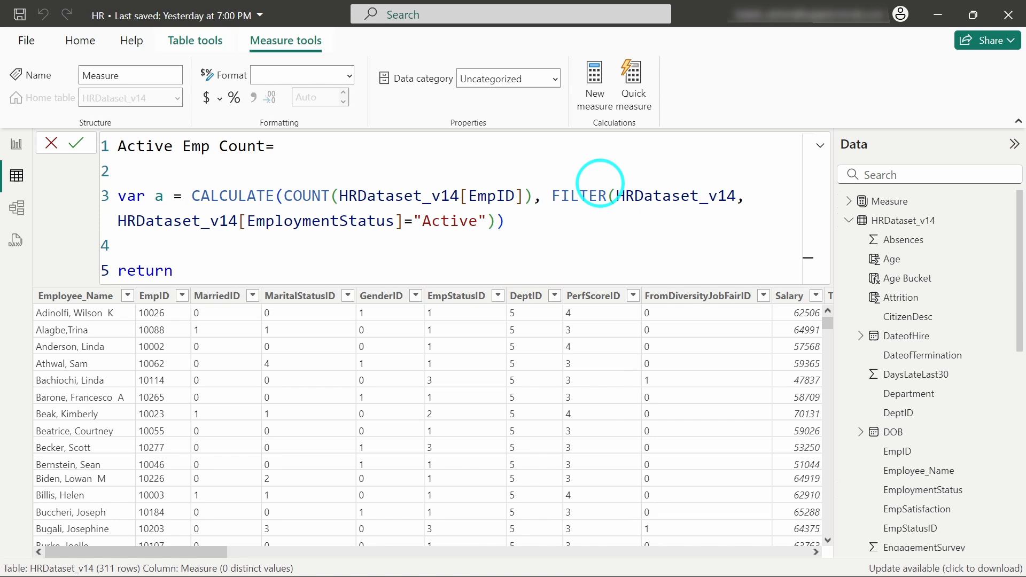
text(a)
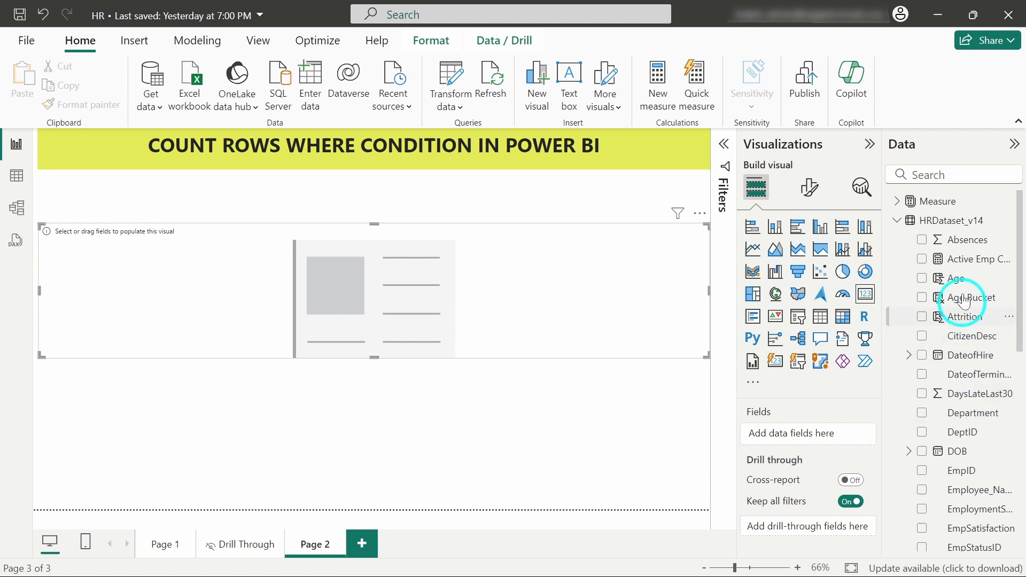
mouse_move(973, 262)
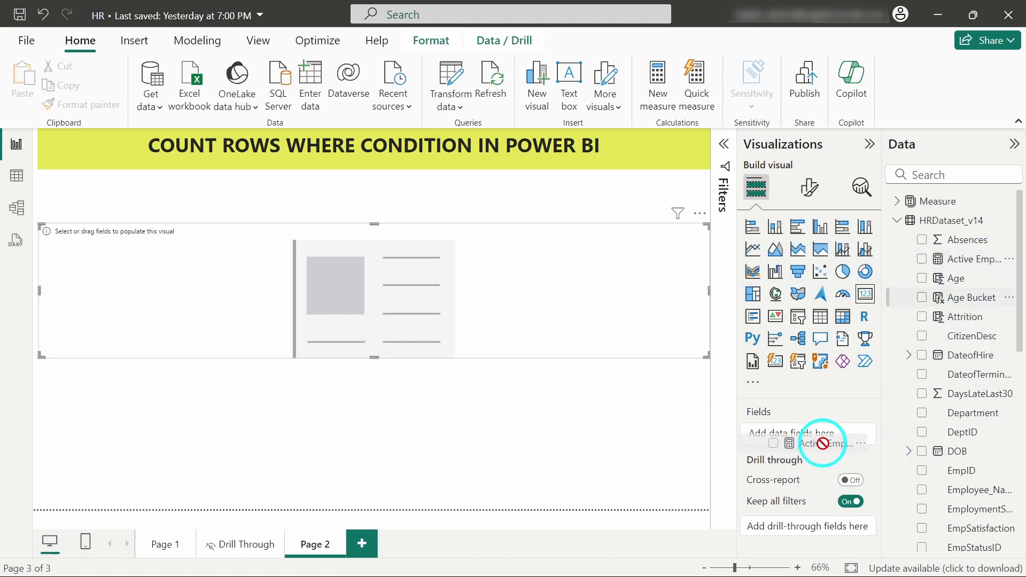
Put the Active Emp Count measure into the card visual on Page 2.
click(923, 259)
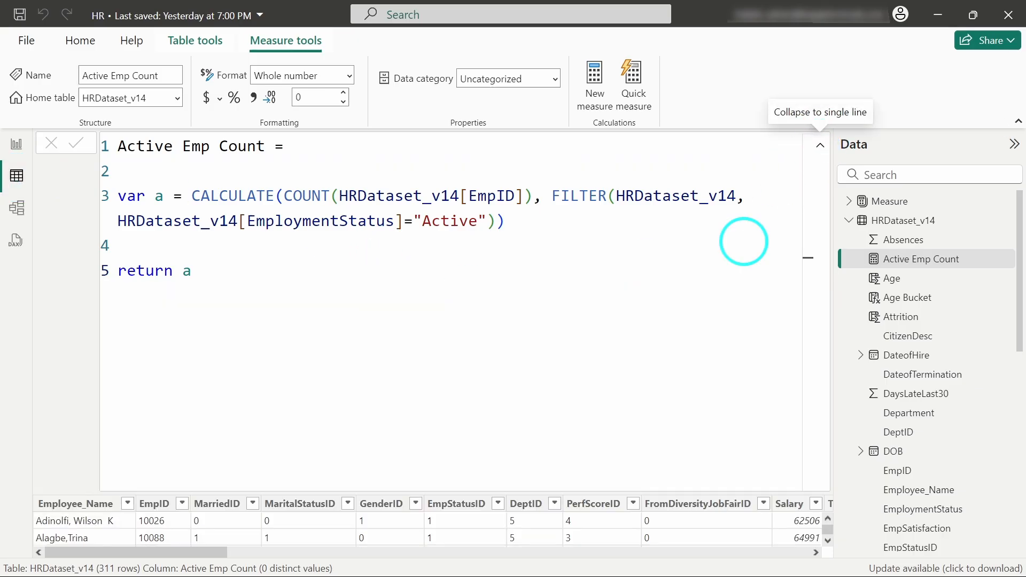
Filter HRDataset_v14 to EmploymentStatus Active, showing 207 of 311 rows.
click(820, 145)
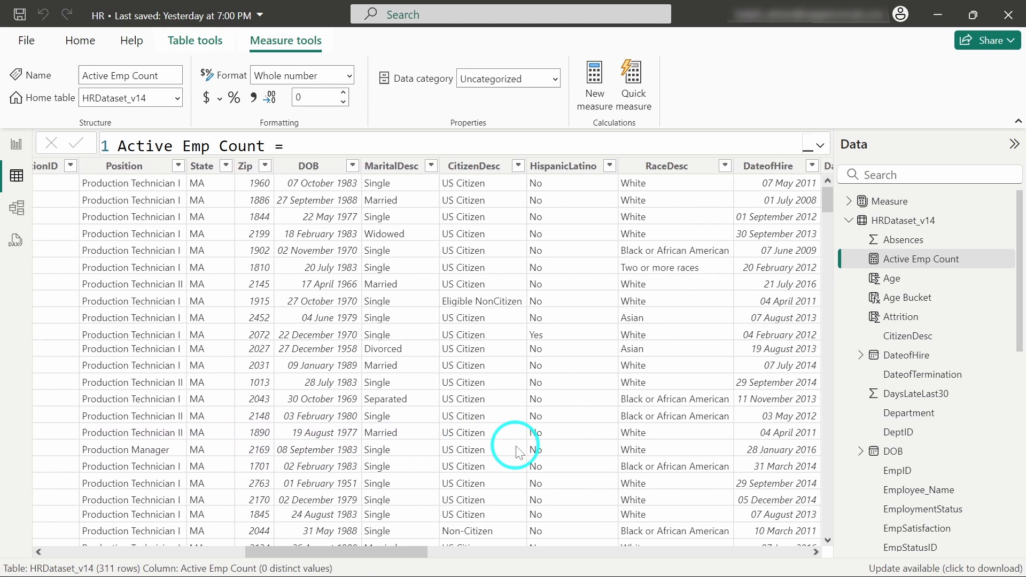
scroll(right, 3)
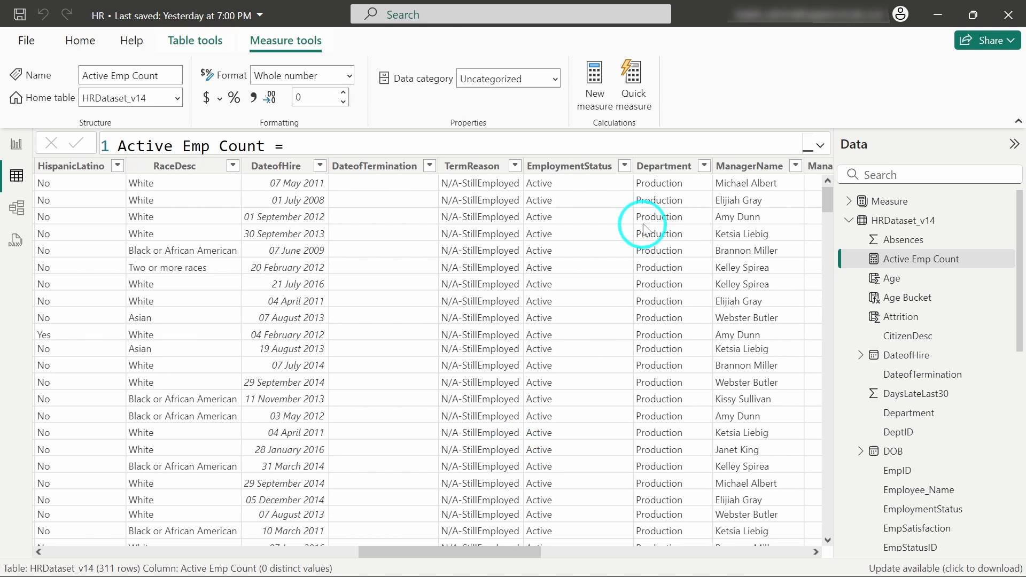
click(567, 166)
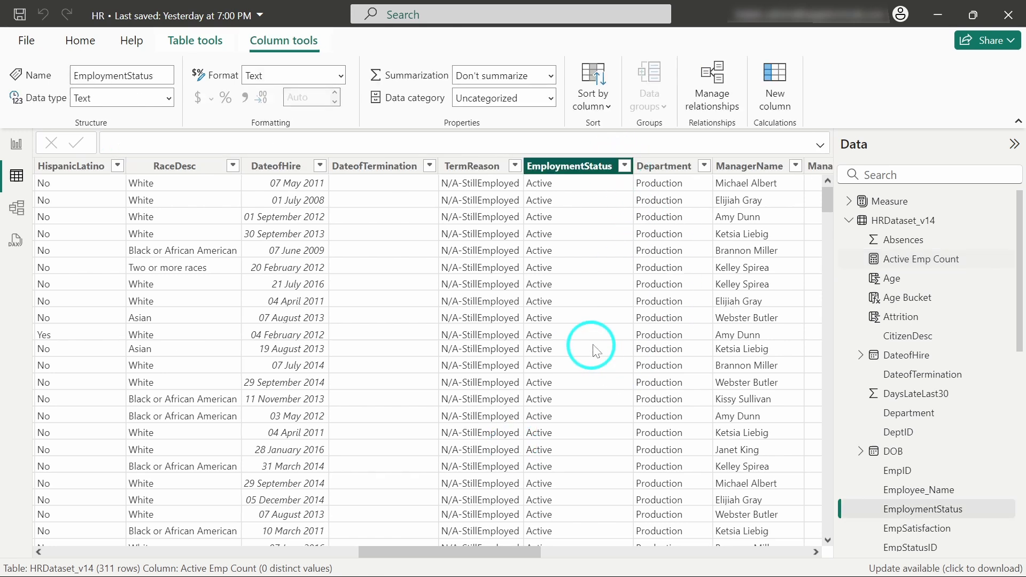
click(614, 166)
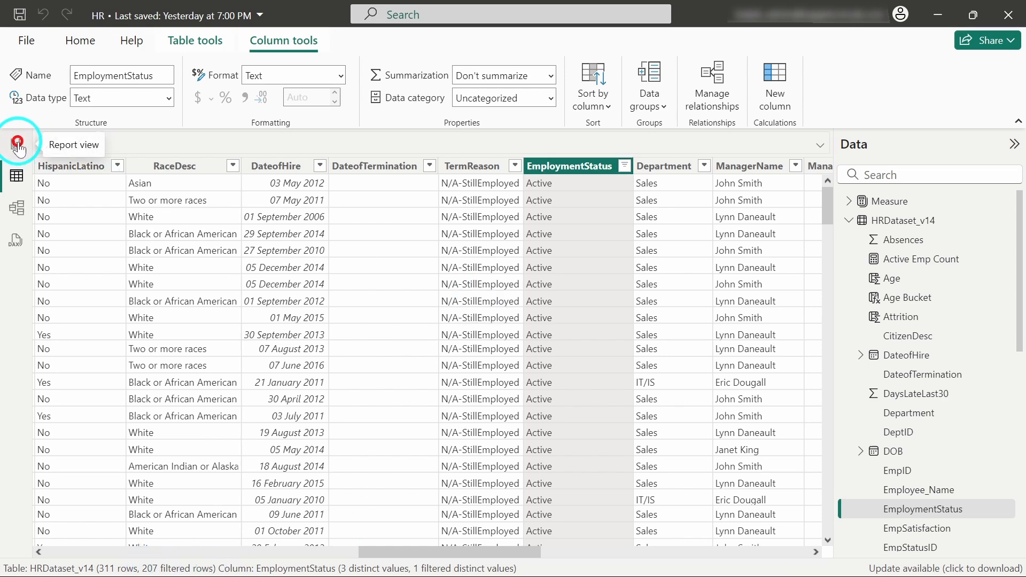
Return to report Page 2, where the card shows Active Emp Count as 207.
click(17, 144)
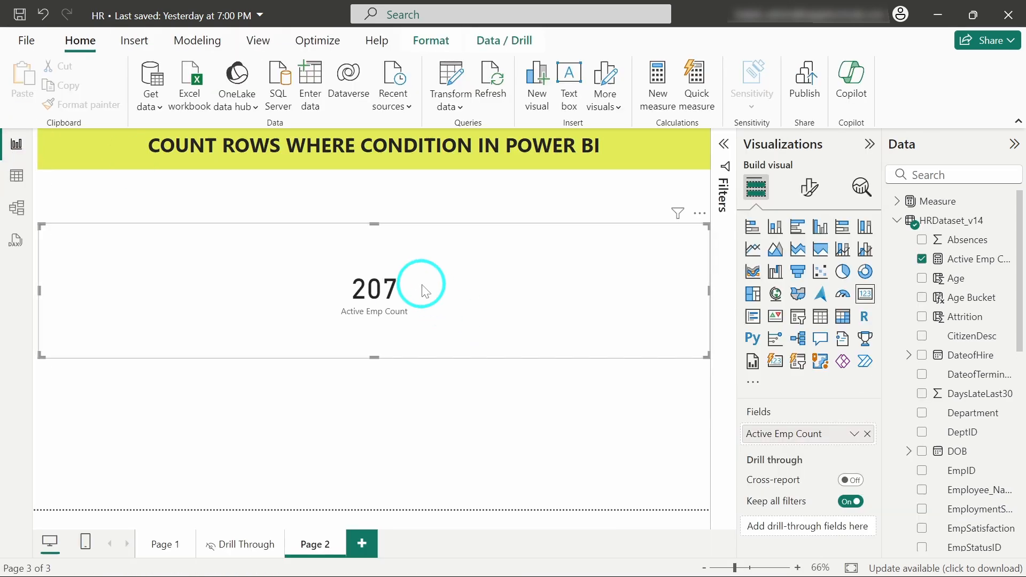
mouse_move(425, 226)
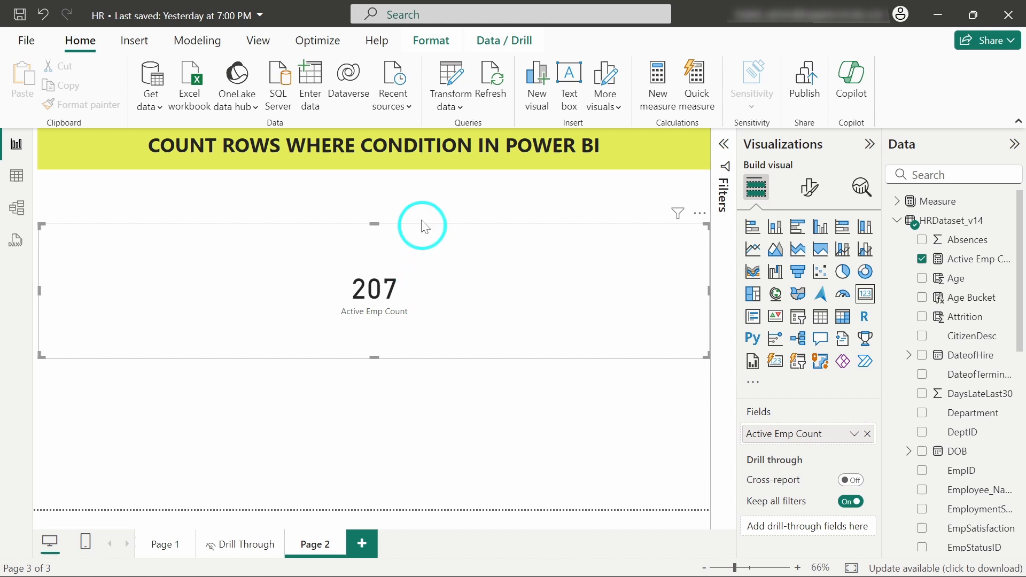
mouse_move(413, 202)
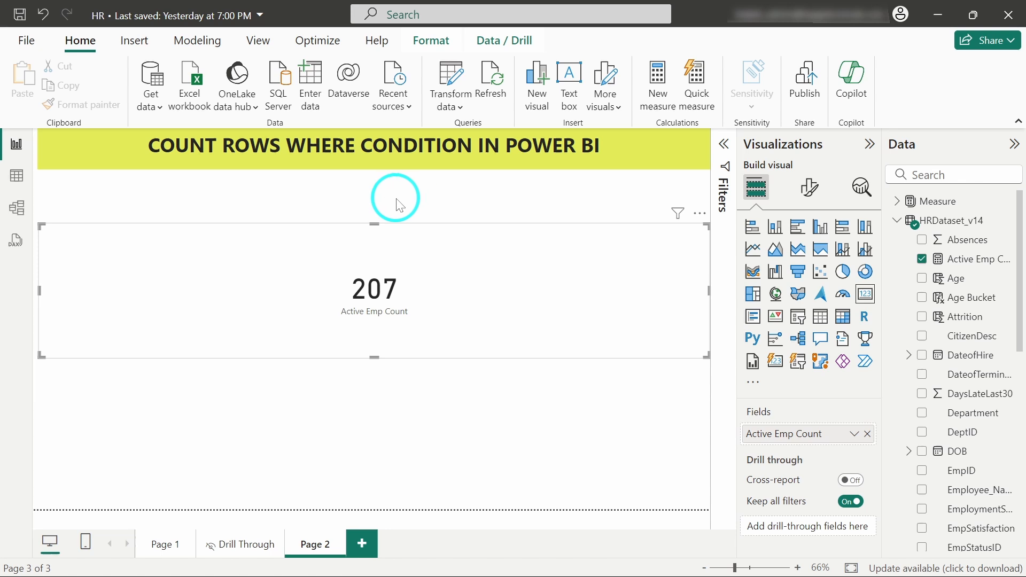
mouse_move(366, 437)
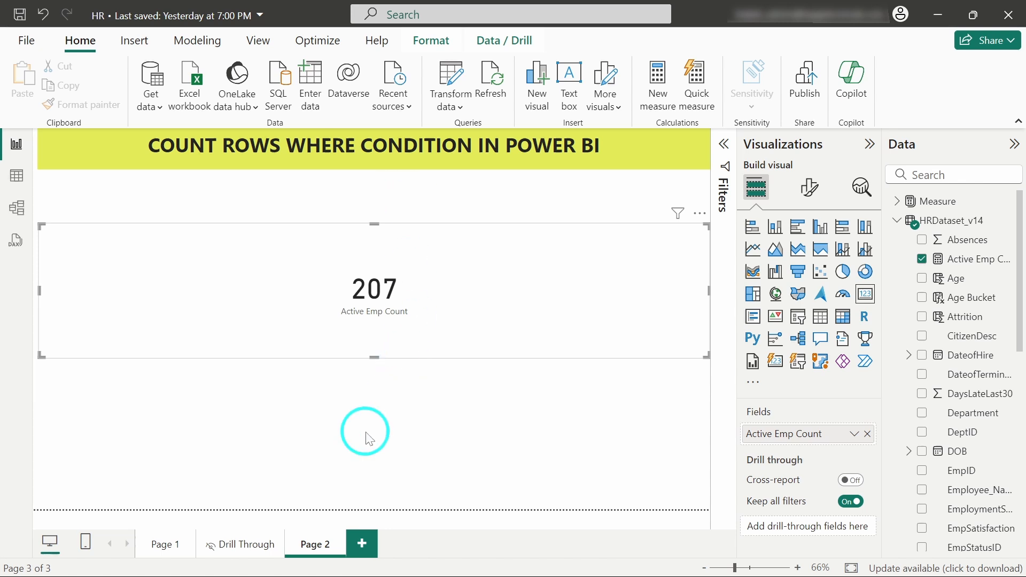
mouse_move(247, 197)
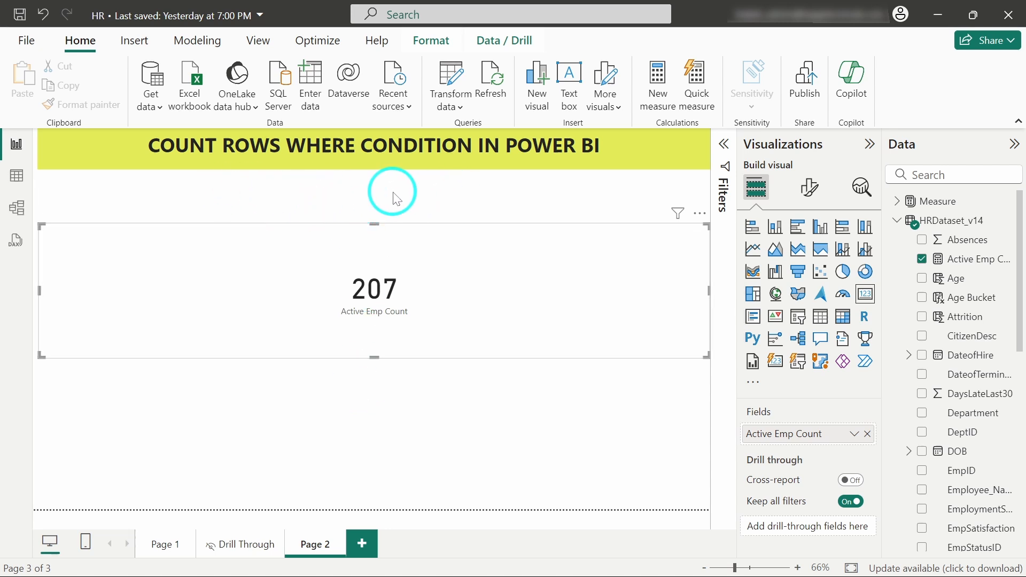
mouse_move(385, 205)
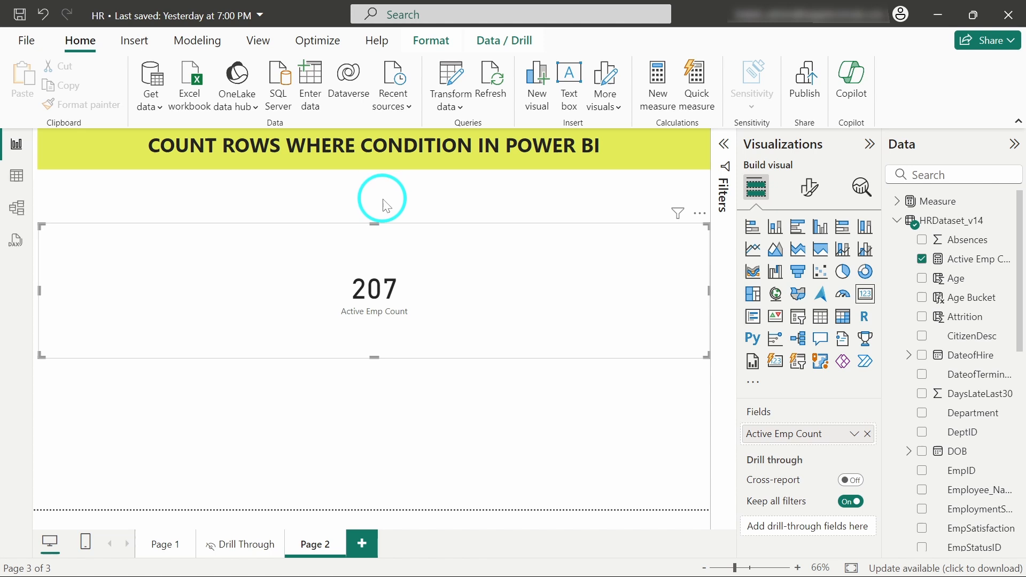